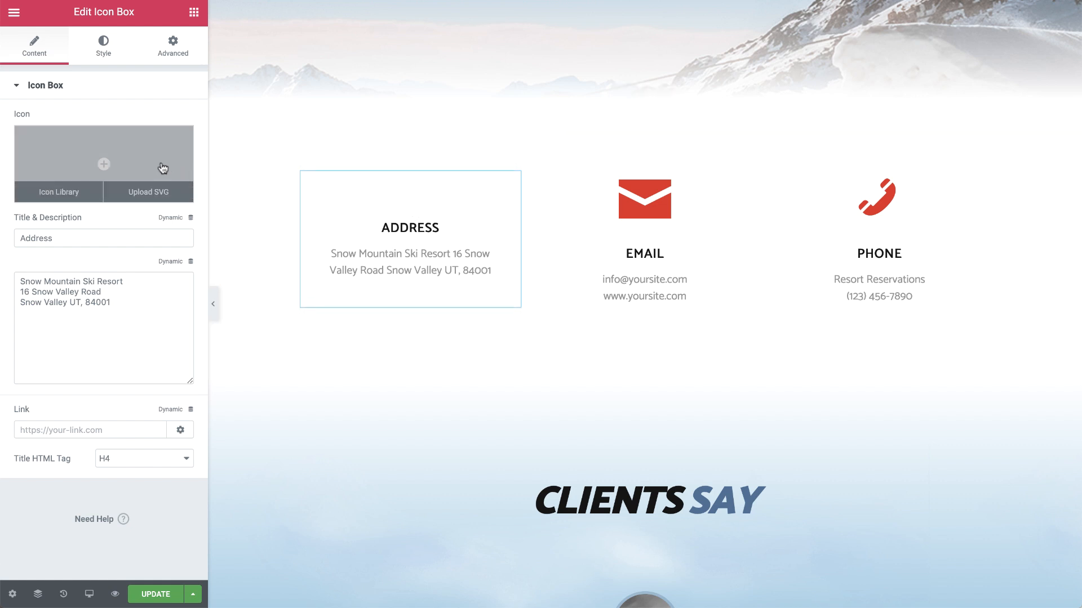
# Step: Use the uploaded Address.svg map-pin as the icon, coloured red with spacing 25 and size 75
pyautogui.click(104, 164)
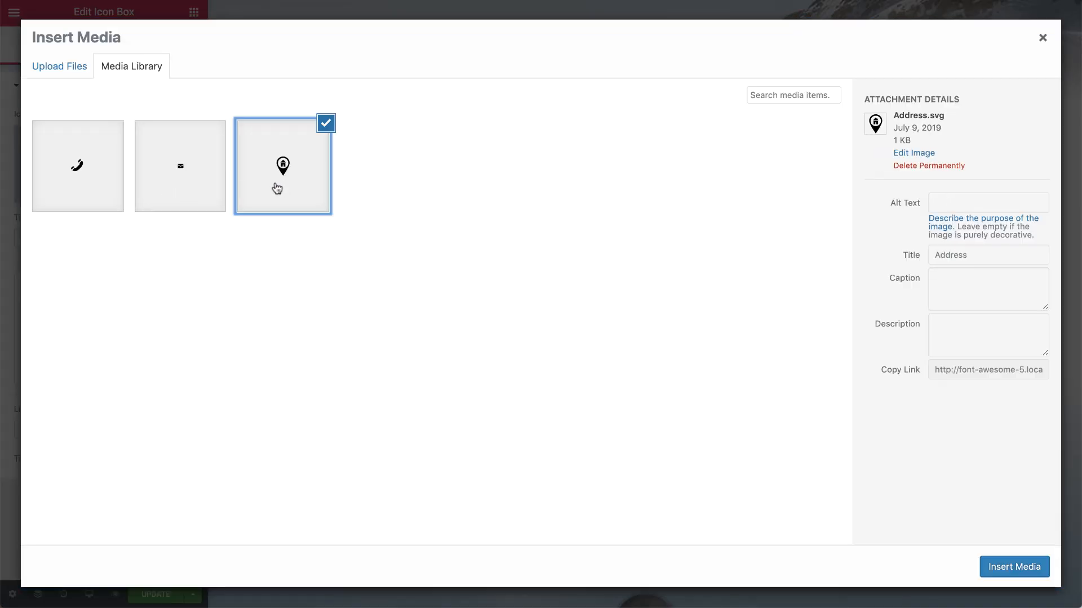
pyautogui.click(1012, 566)
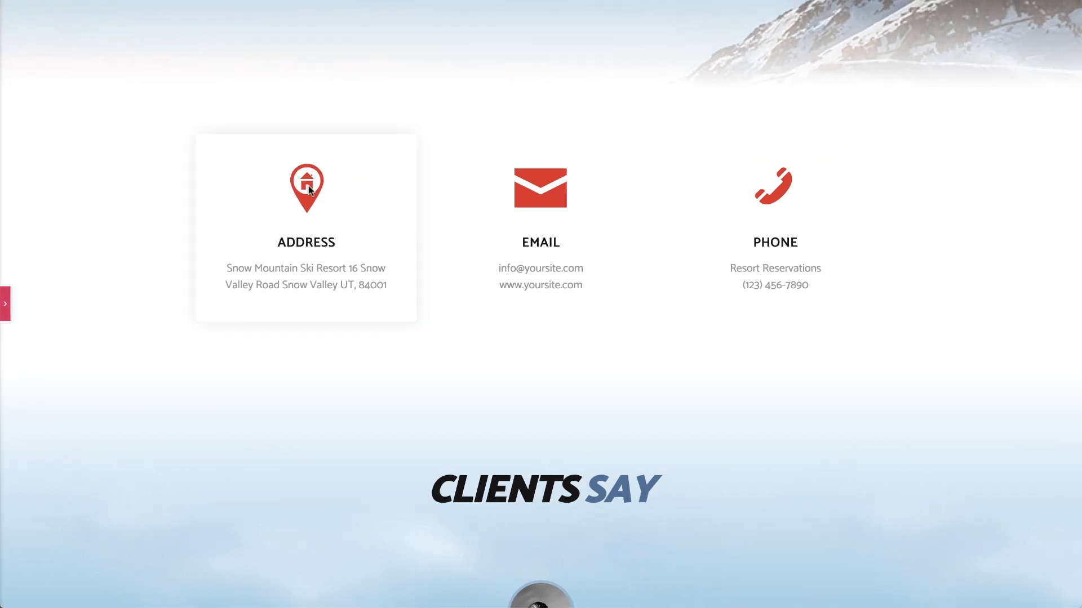
pyautogui.moveTo(793, 203)
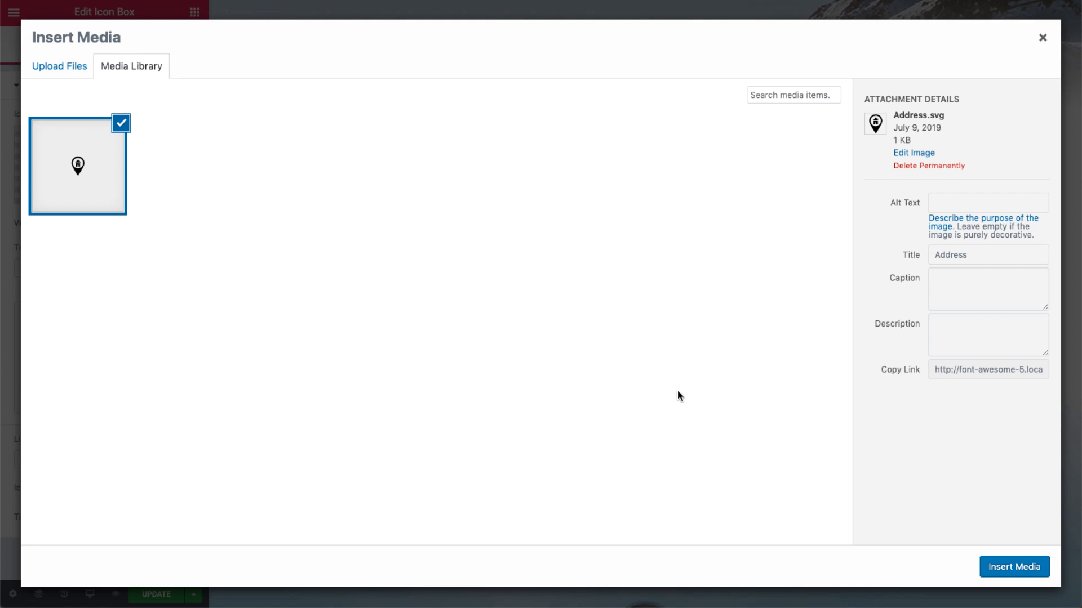
pyautogui.moveTo(753, 295)
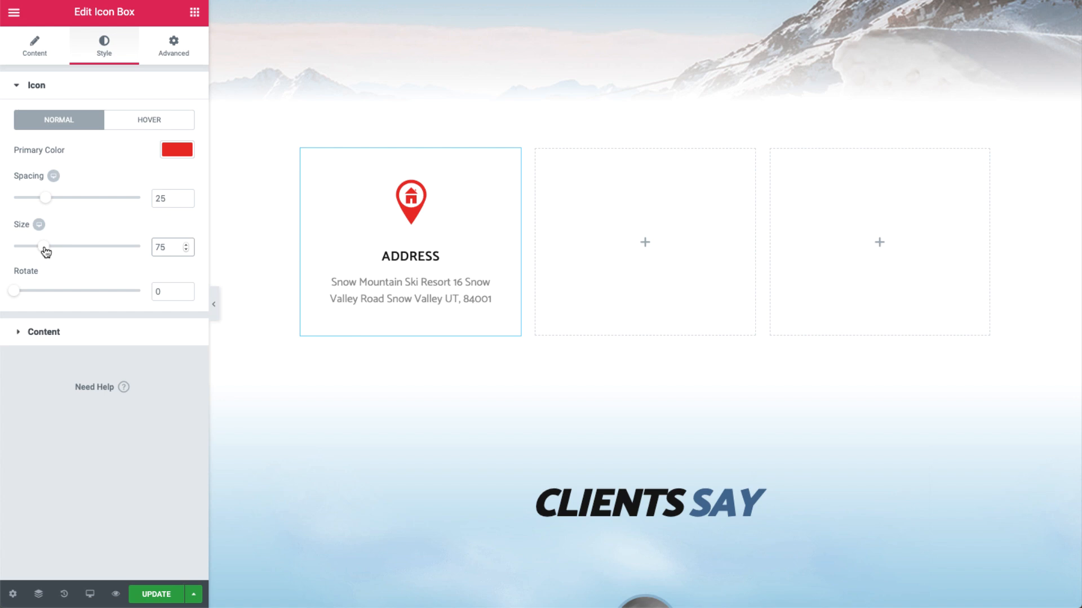
pyautogui.moveTo(45, 247); pyautogui.dragTo(62, 247)
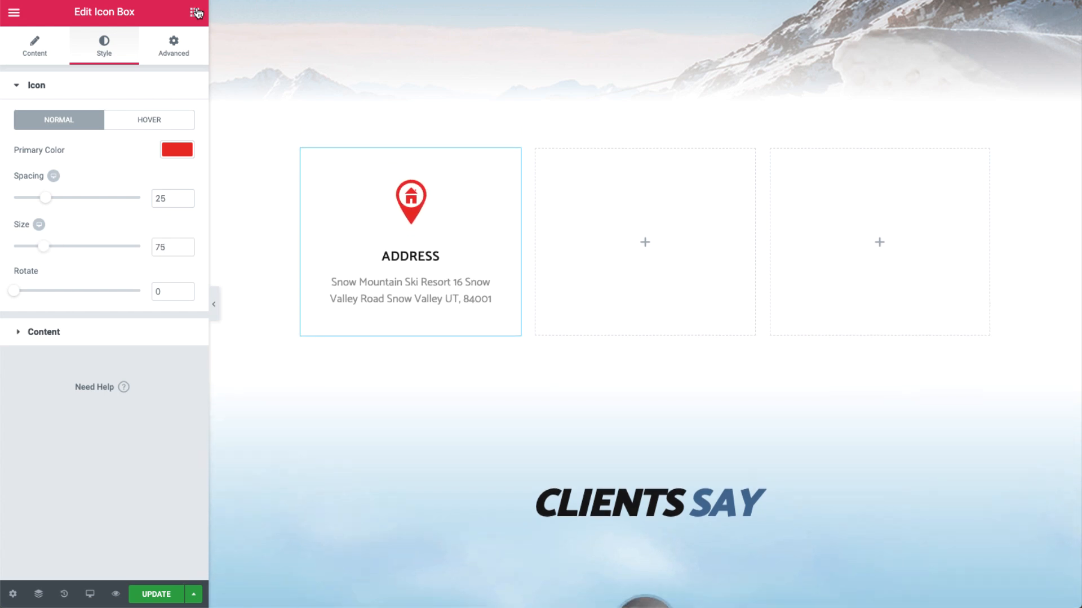
# Step: Drop an Icon Box into the middle column and start an SVG upload, raising the Enable SVG Uploads prompt
pyautogui.click(197, 12)
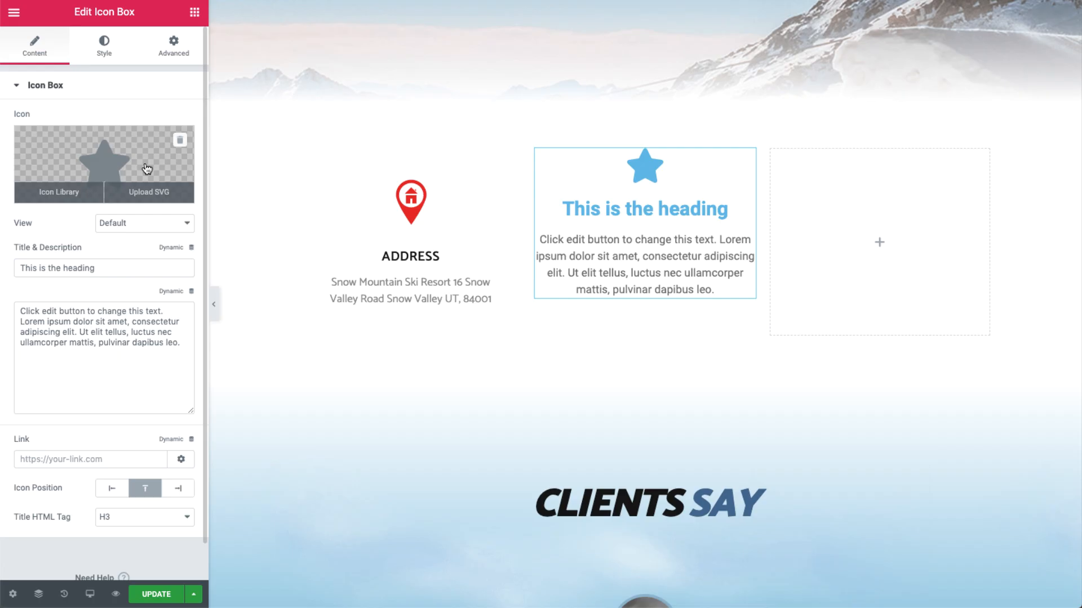
pyautogui.click(148, 193)
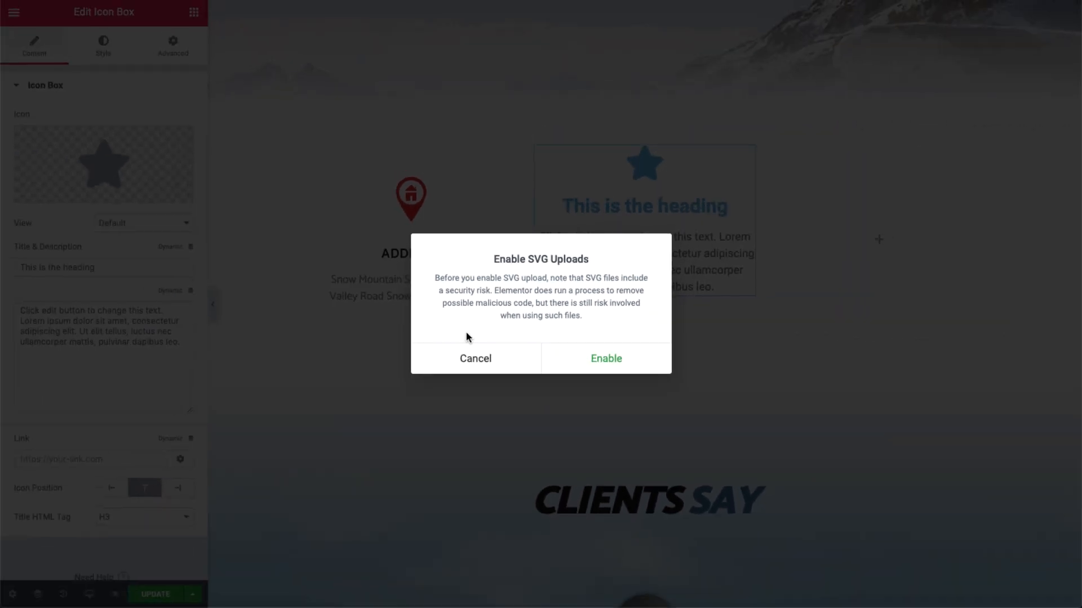
pyautogui.moveTo(606, 358)
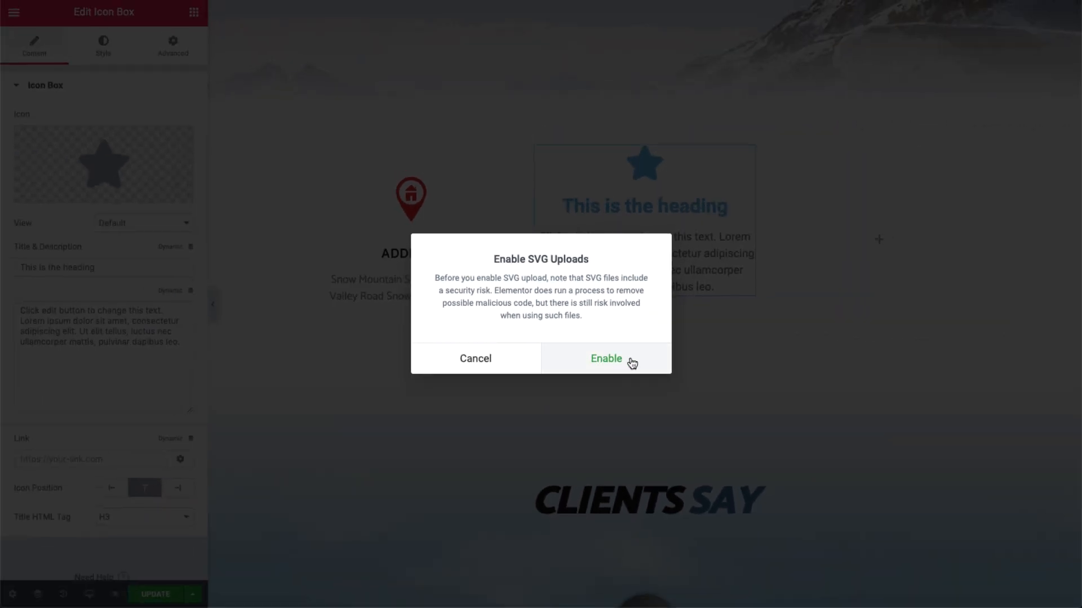
# Step: Enable SVG uploads, upload Email.svg and use the envelope as the middle box's icon
pyautogui.click(606, 359)
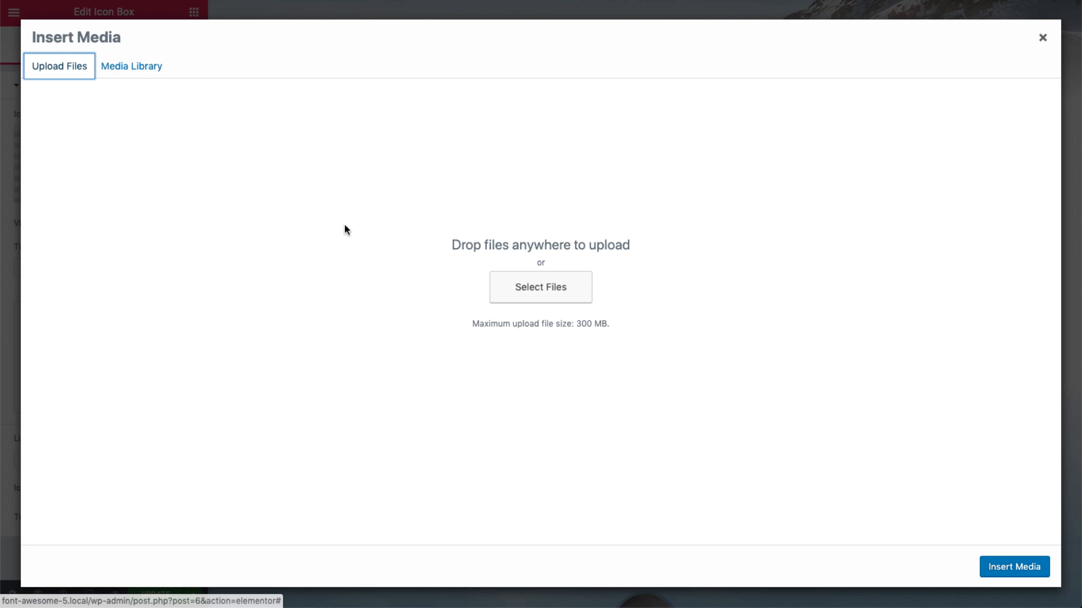
pyautogui.click(539, 288)
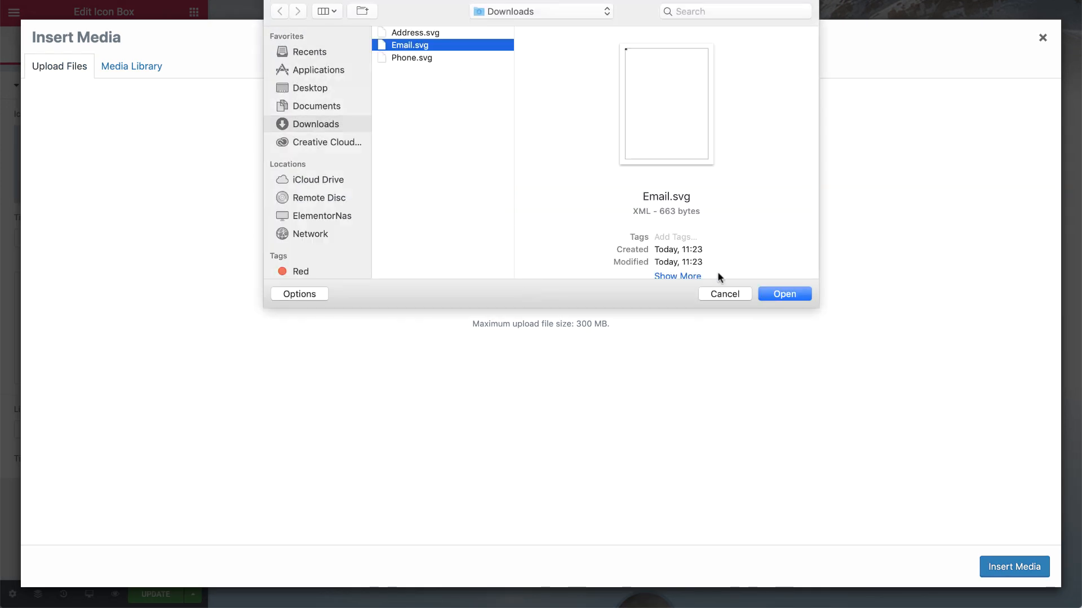
pyautogui.click(784, 293)
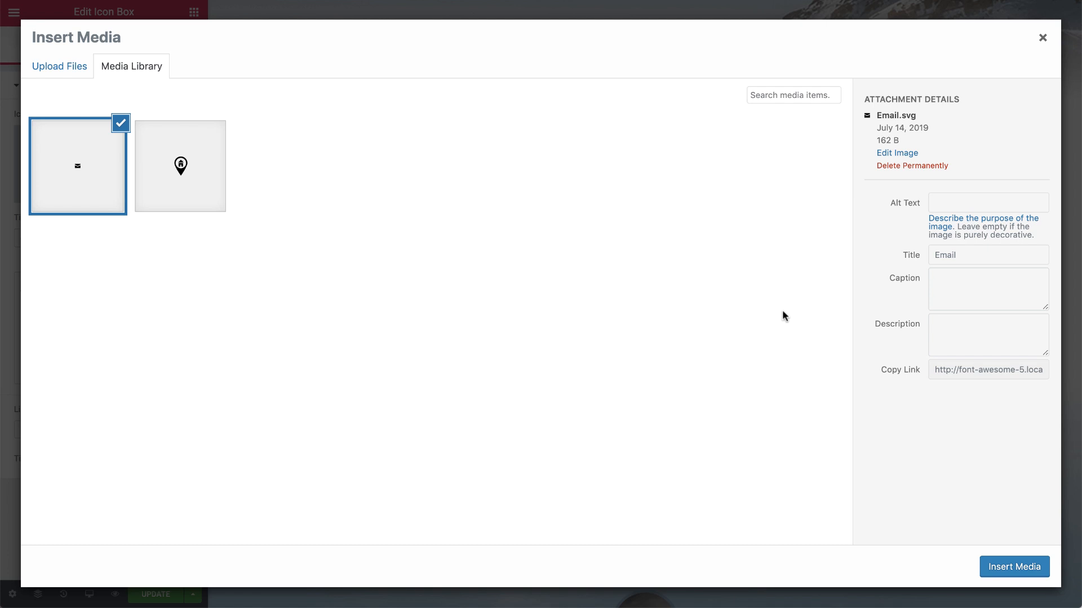
pyautogui.click(1013, 566)
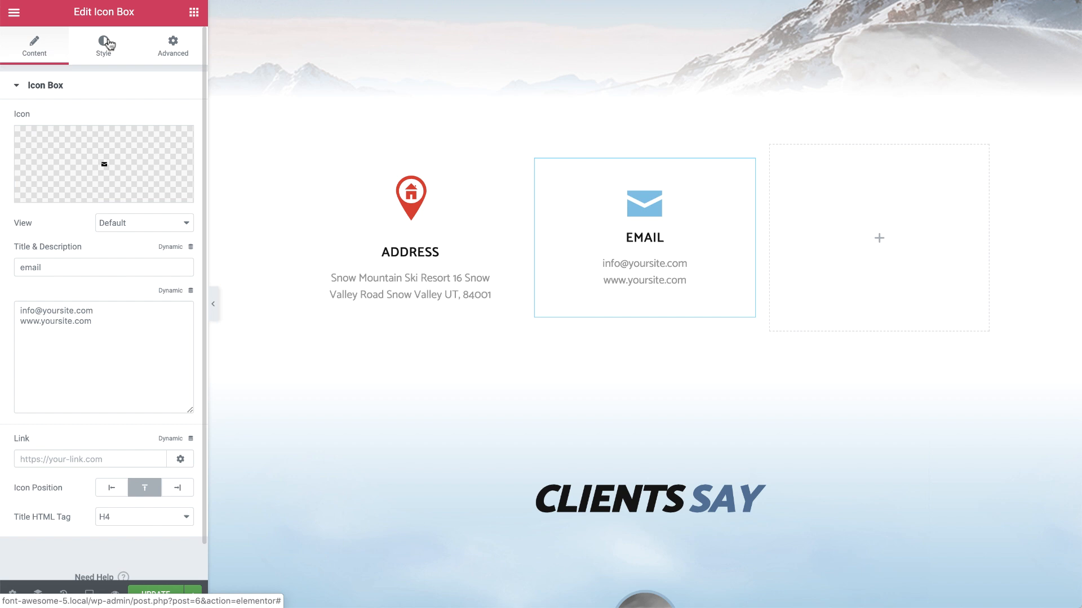
# Step: Style the envelope icon red with spacing 25 and an adjusted size to match the address icon
pyautogui.click(102, 46)
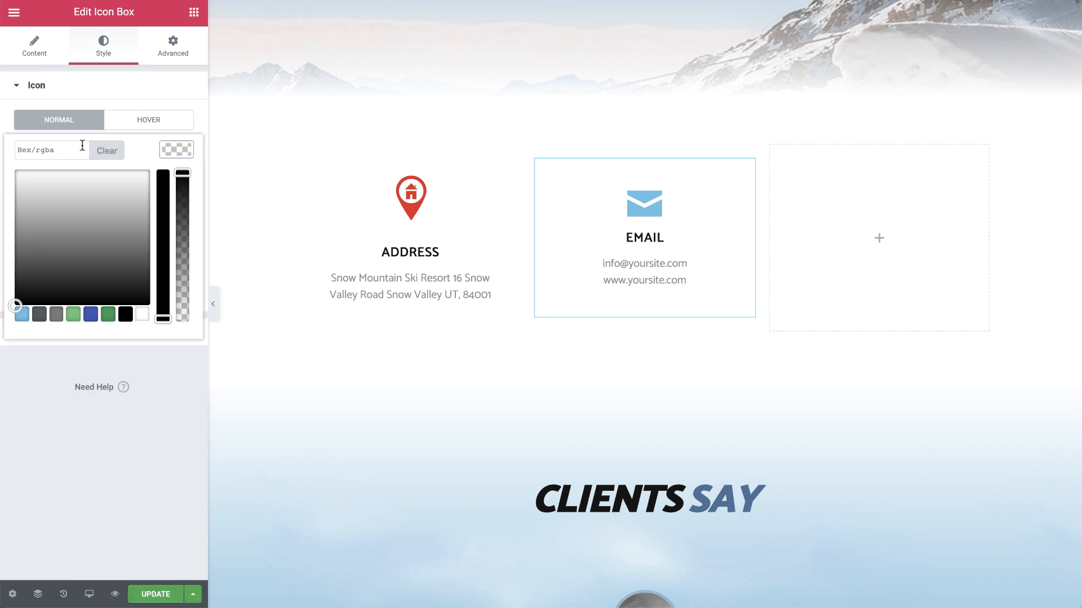
pyautogui.click(176, 150)
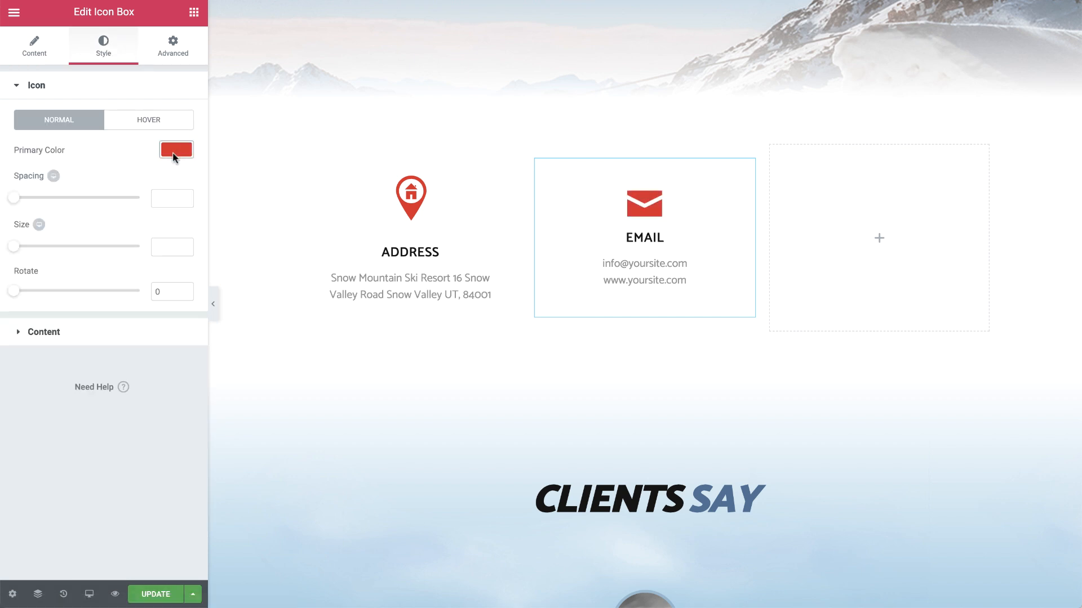
pyautogui.moveTo(13, 199); pyautogui.dragTo(47, 198)
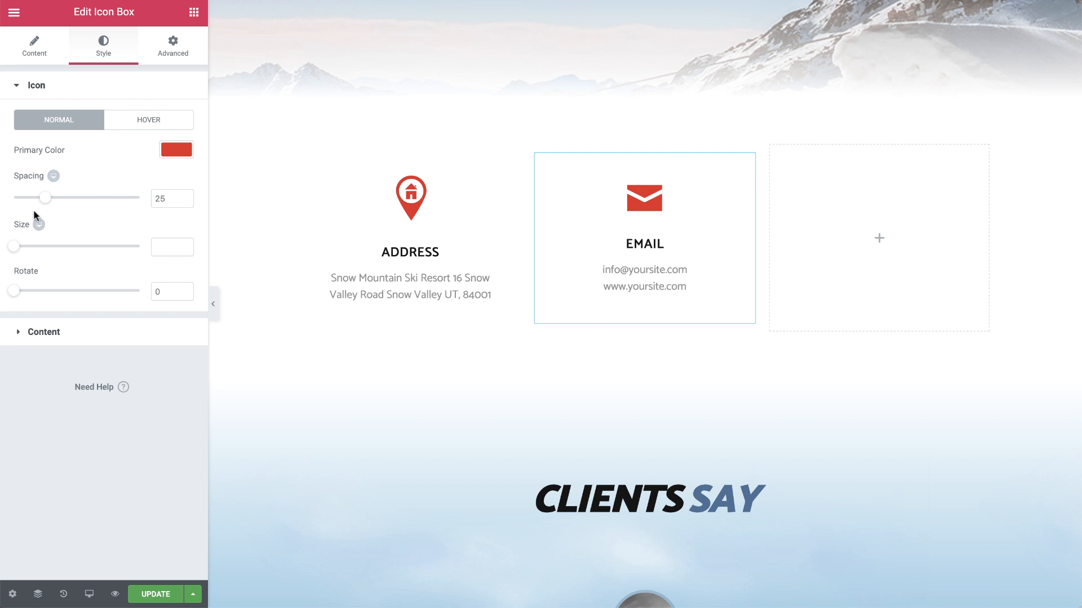
pyautogui.moveTo(12, 246); pyautogui.dragTo(39, 247)
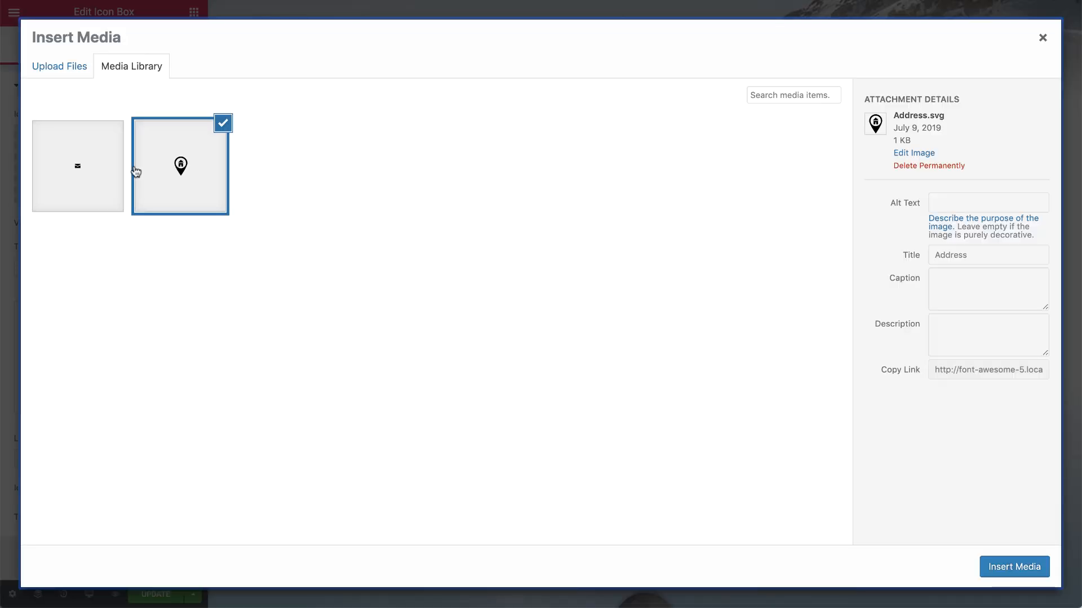
# Step: Upload Phone.svg from the computer as the third box's phone icon
pyautogui.click(58, 66)
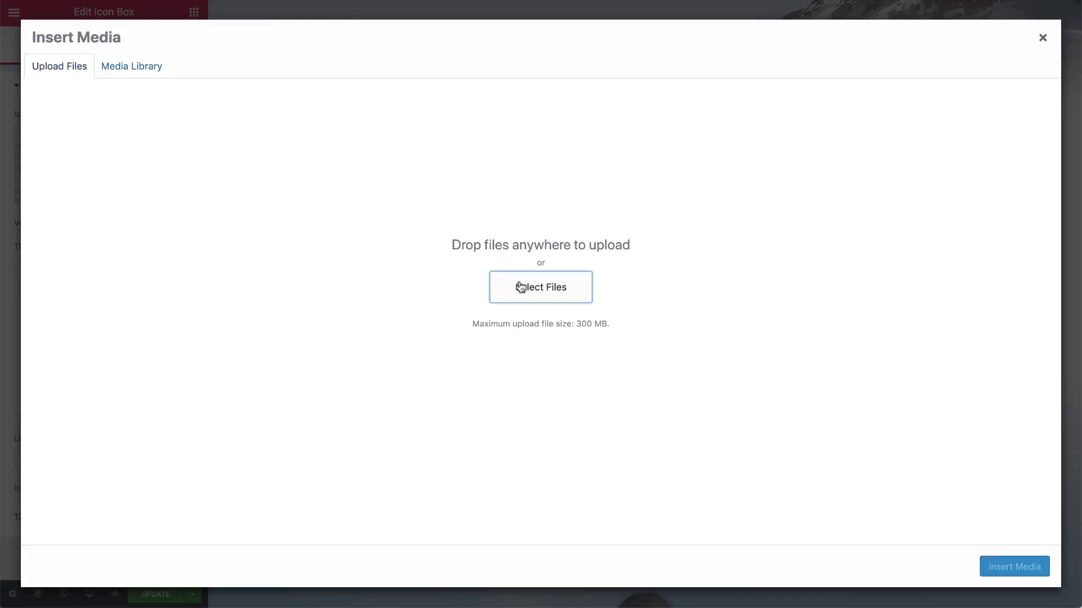
pyautogui.click(540, 288)
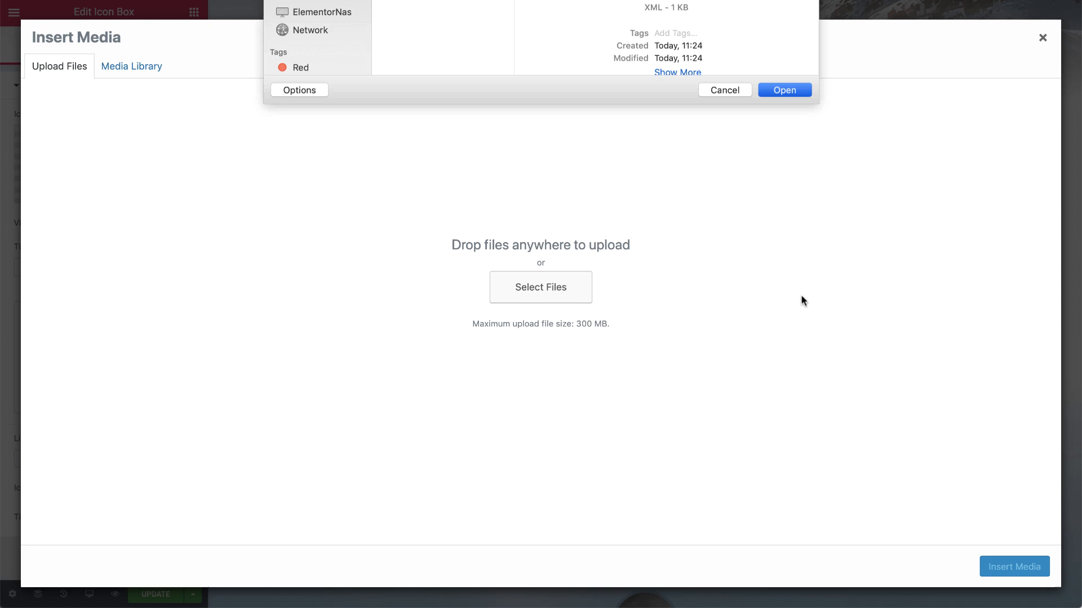
pyautogui.click(723, 90)
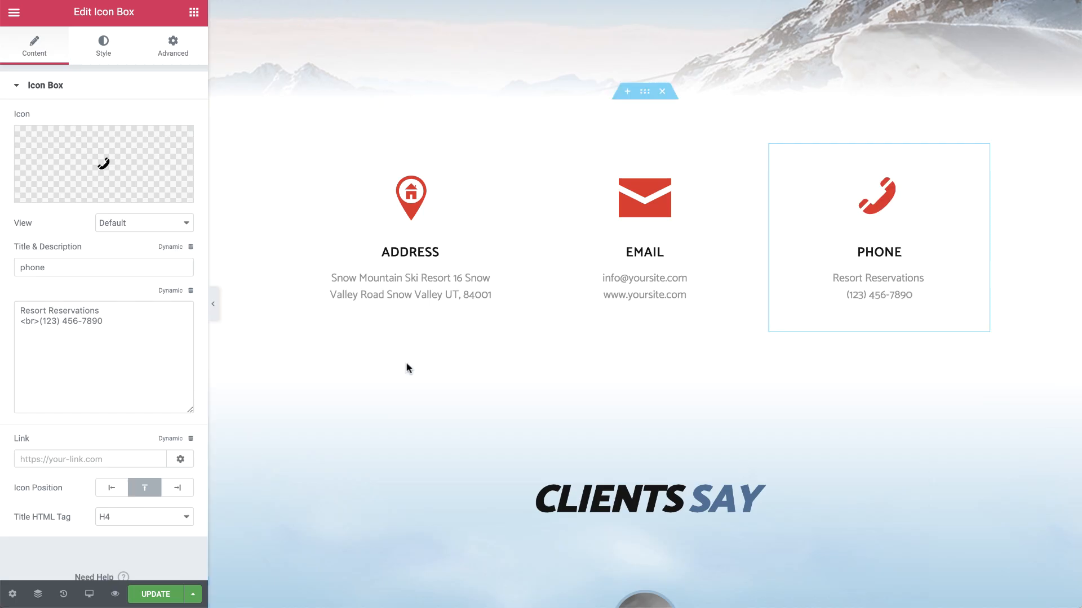